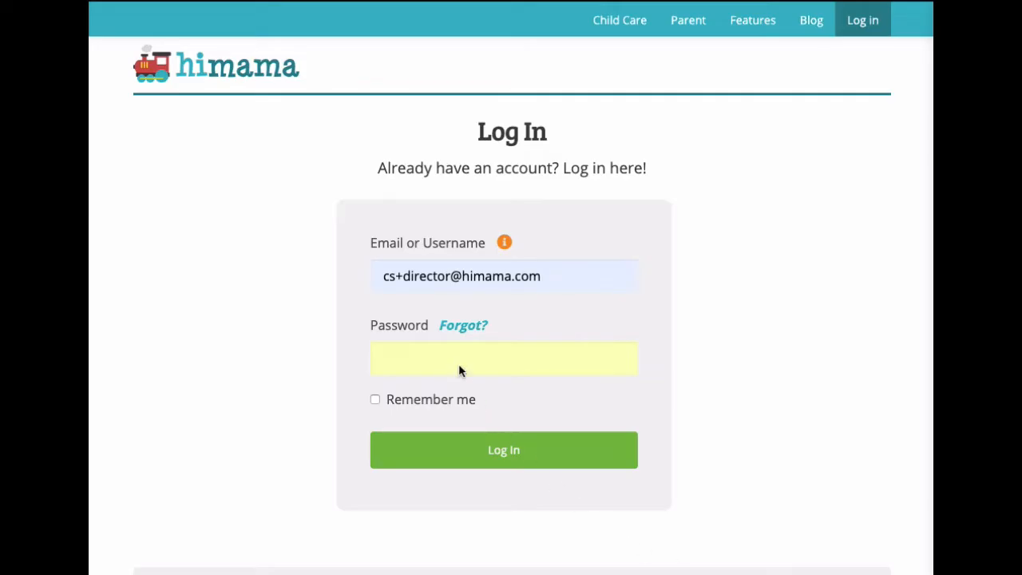
Fill in the password and submit the HiMama login form
type("password")
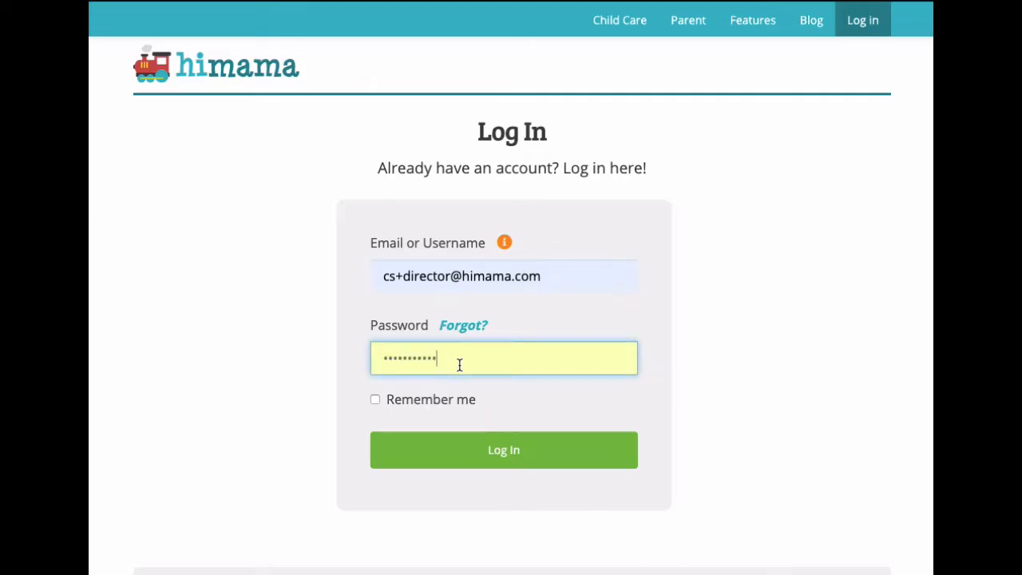
left_click(504, 451)
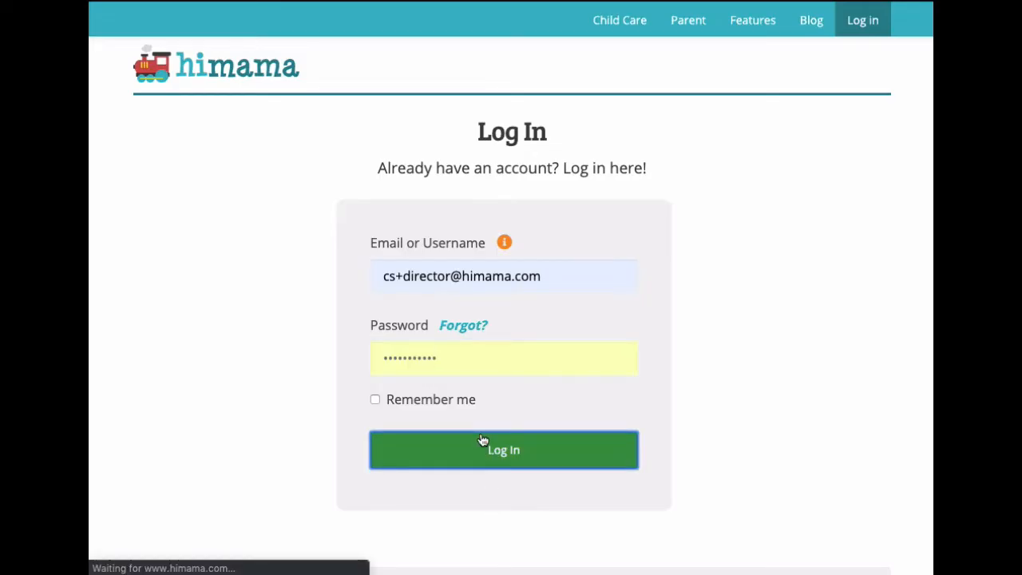
Land on the director dashboard for Sunday, Oct 6 with attendance, activity and staff ratio panels
left_click(504, 451)
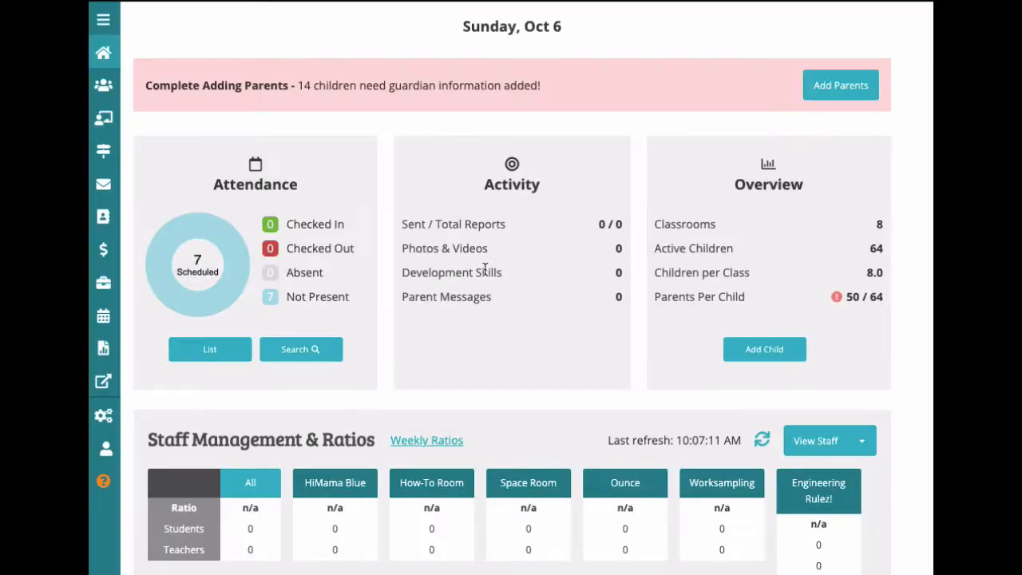
mouse_move(711, 279)
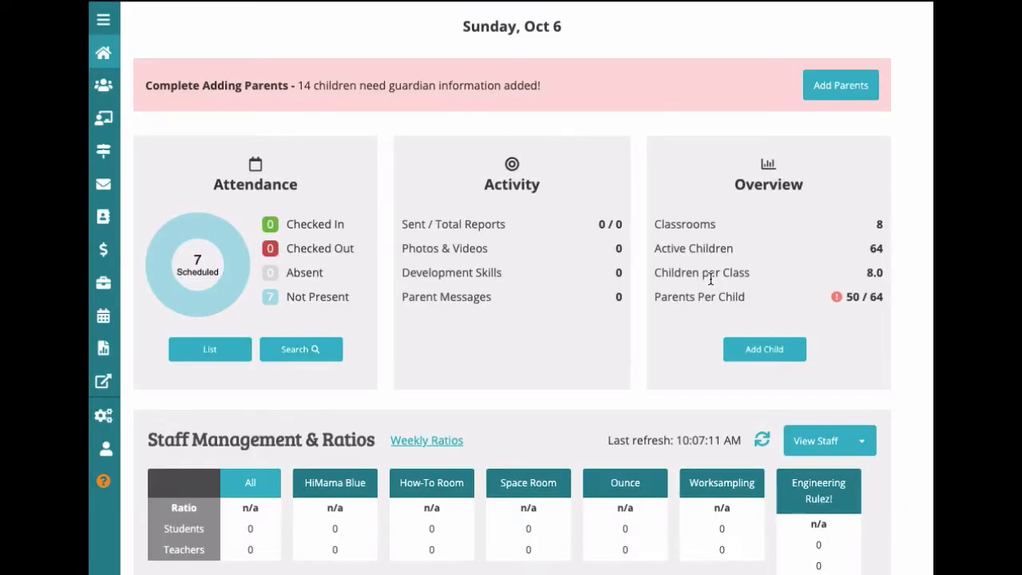
mouse_move(464, 358)
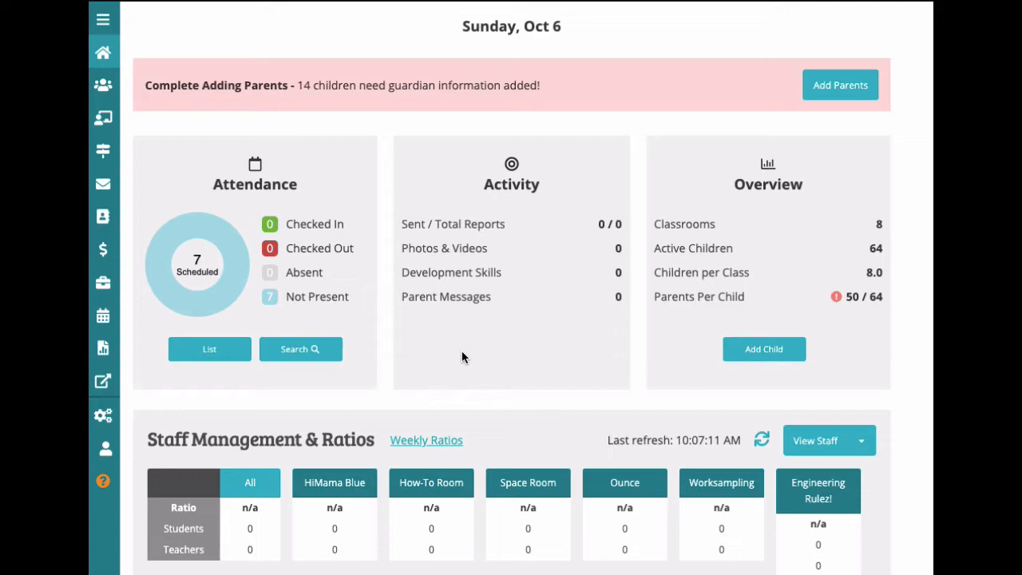
mouse_move(103, 76)
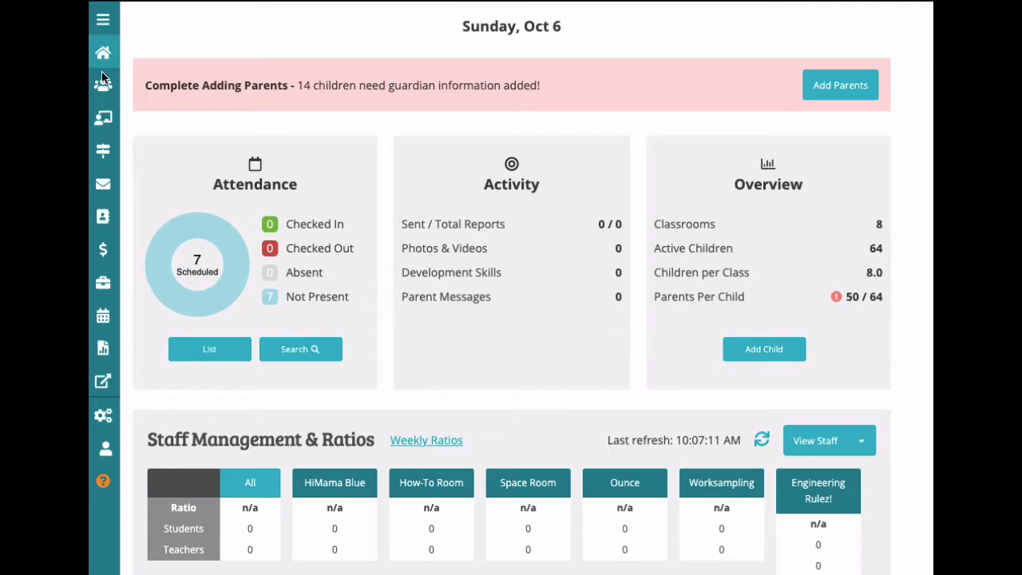
mouse_move(106, 75)
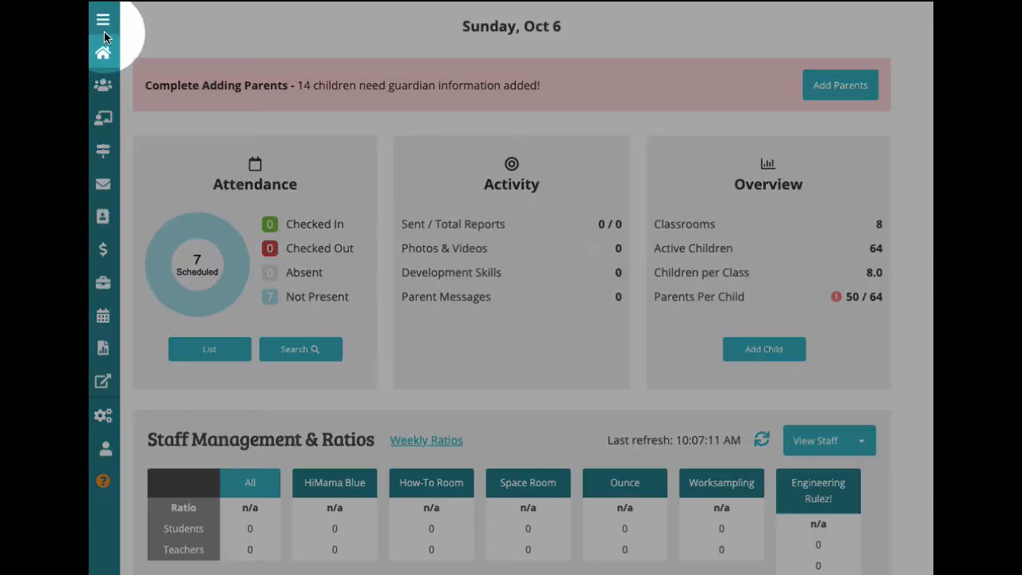
Expand the sidebar so all sections from Dashboard through Help Center are listed
left_click(102, 19)
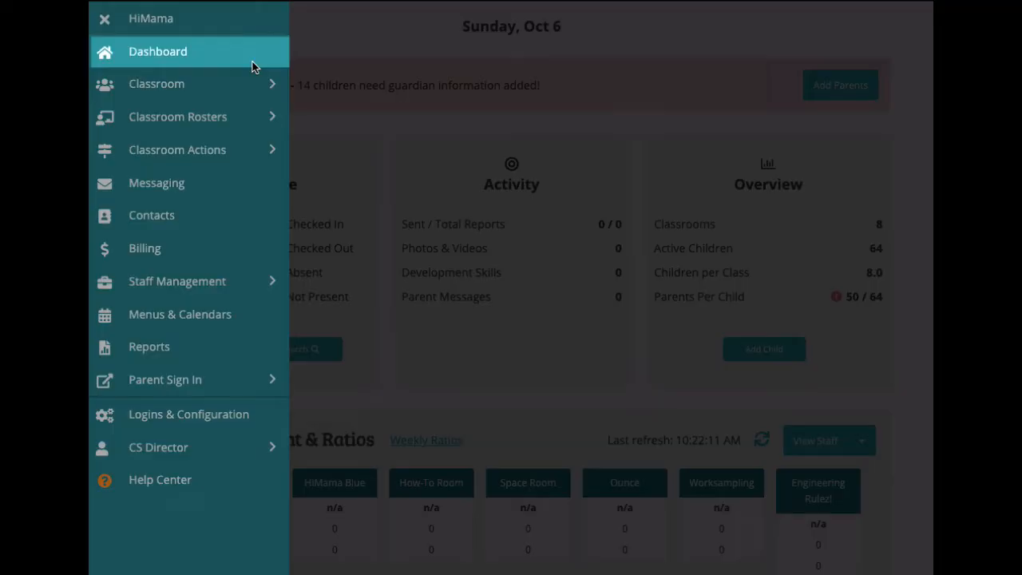
mouse_move(243, 86)
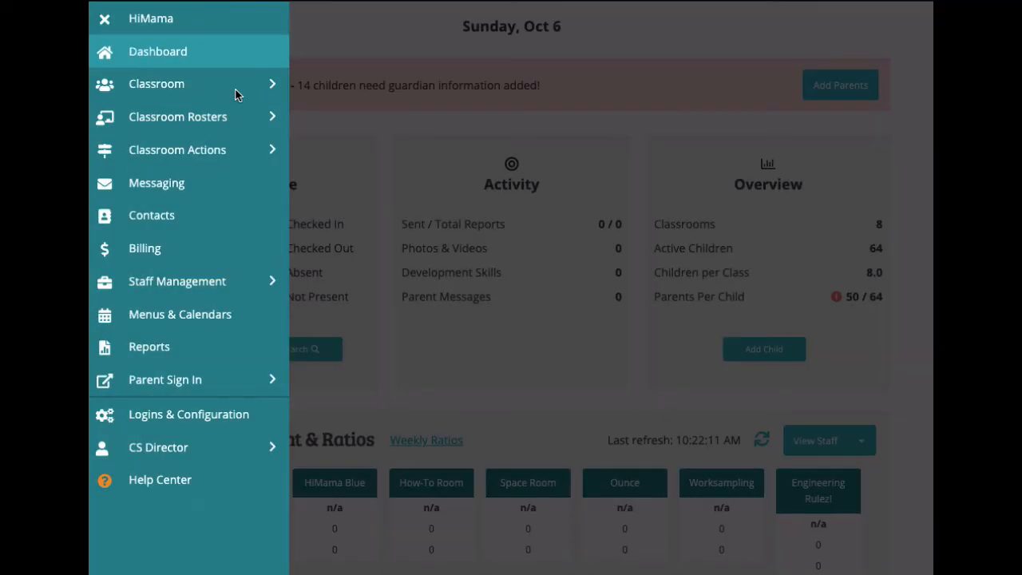
mouse_move(178, 116)
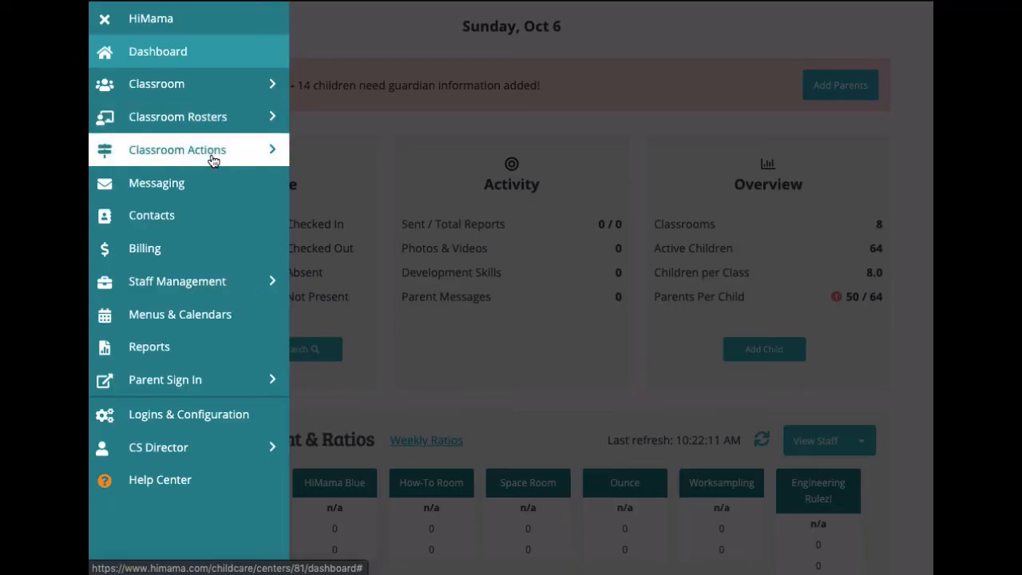
left_click(177, 150)
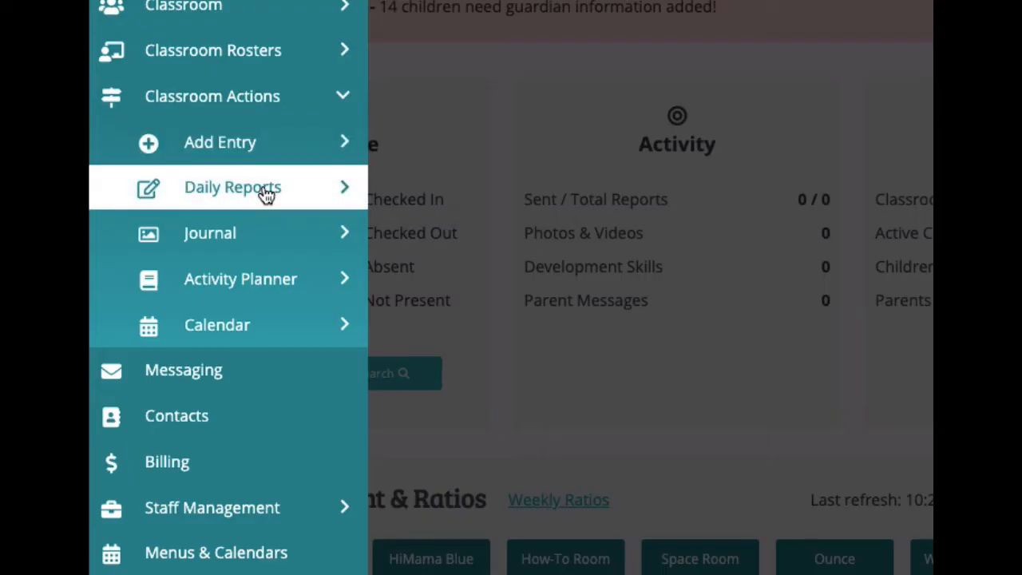
mouse_move(256, 278)
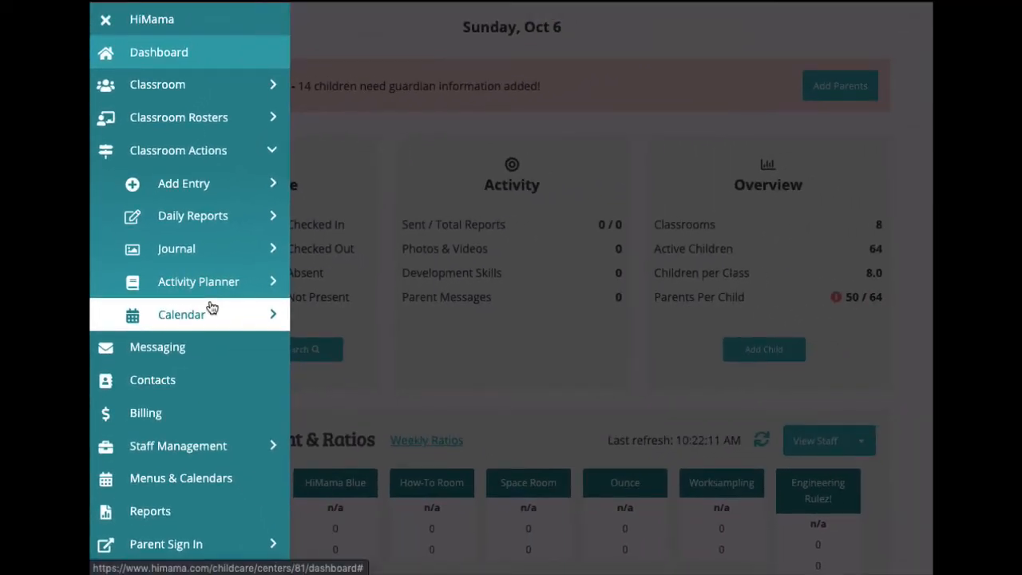
left_click(182, 314)
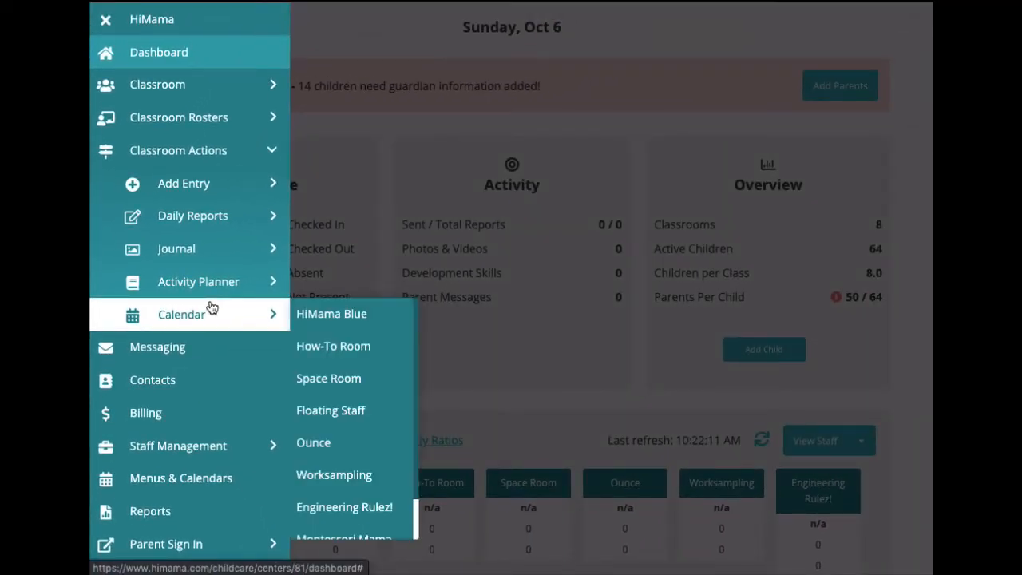
mouse_move(332, 345)
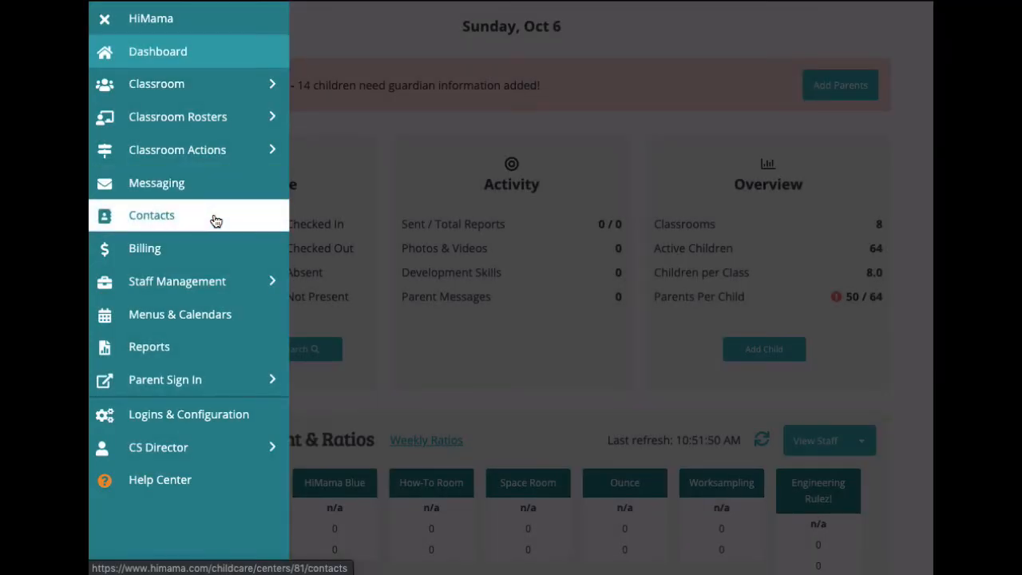
left_click(150, 214)
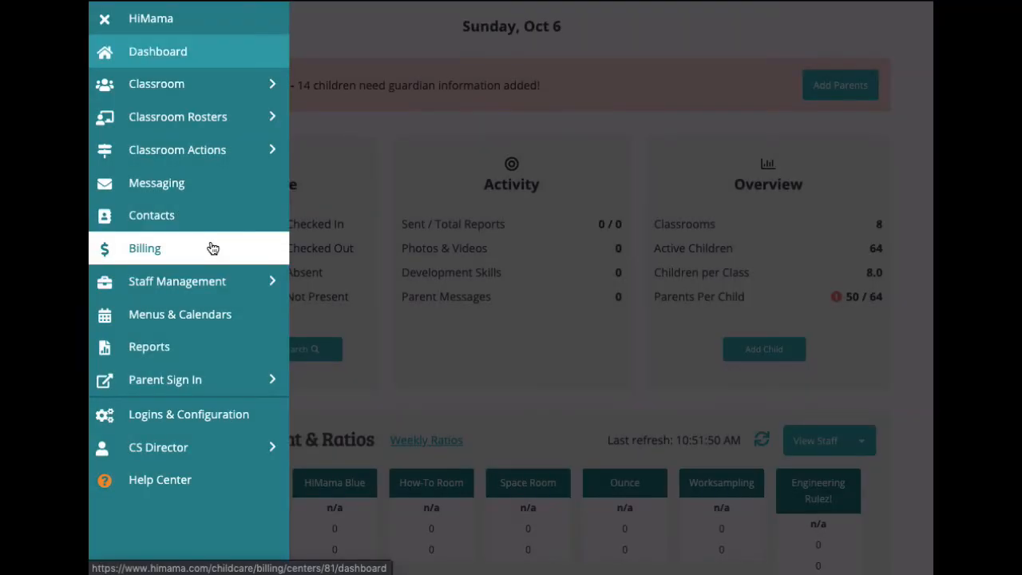
mouse_move(189, 281)
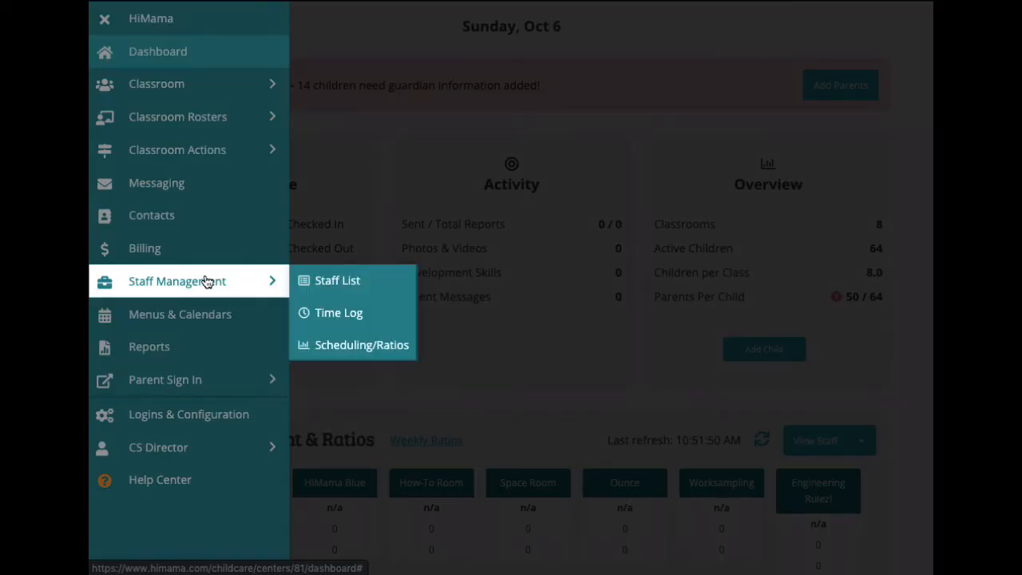
mouse_move(206, 285)
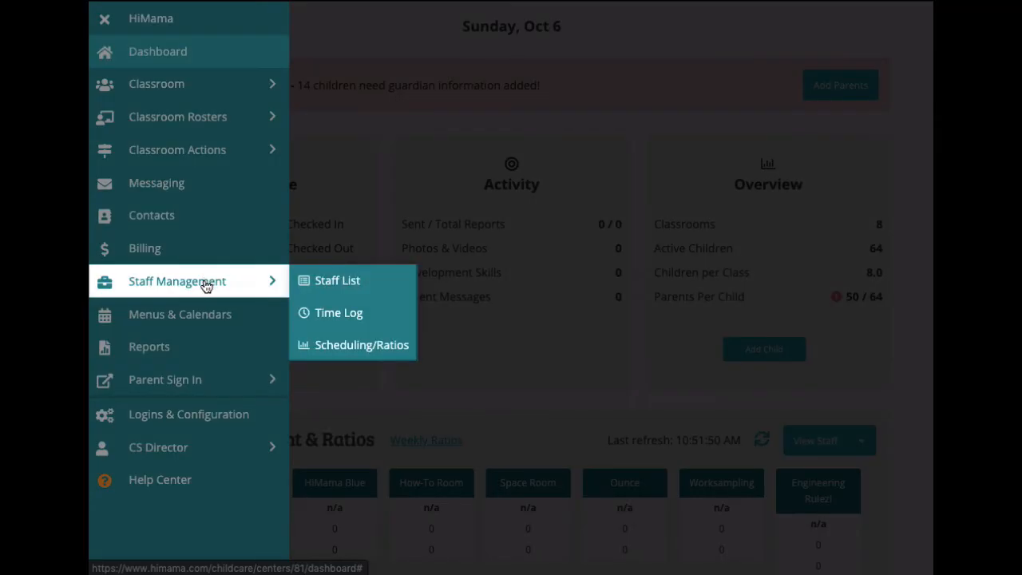
mouse_move(211, 313)
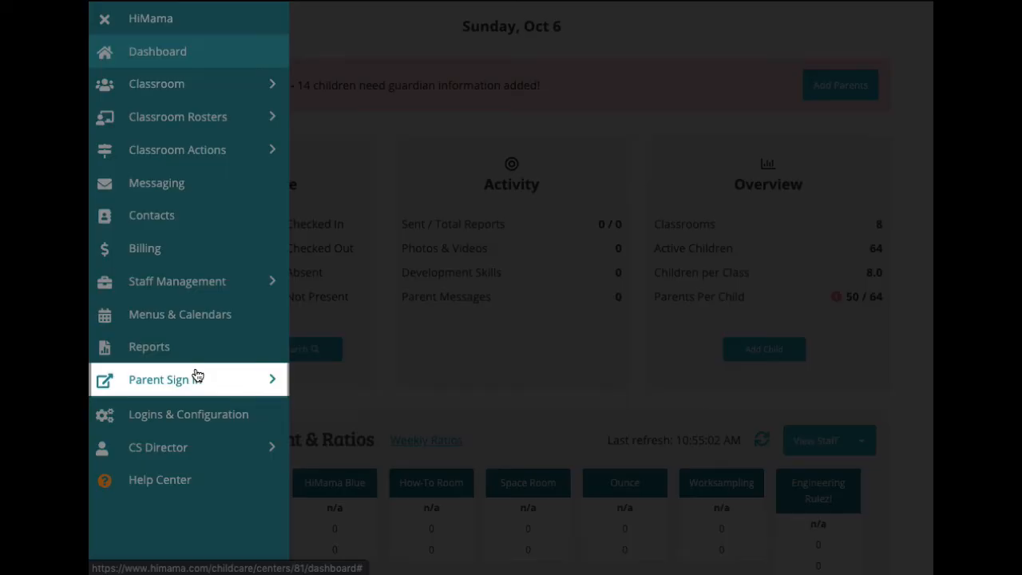
Show the Parent Sign In classroom list: Test Center, Staff, Engineering Rulez!, Floating Staff, HiMama Blue, How-To Room
left_click(159, 380)
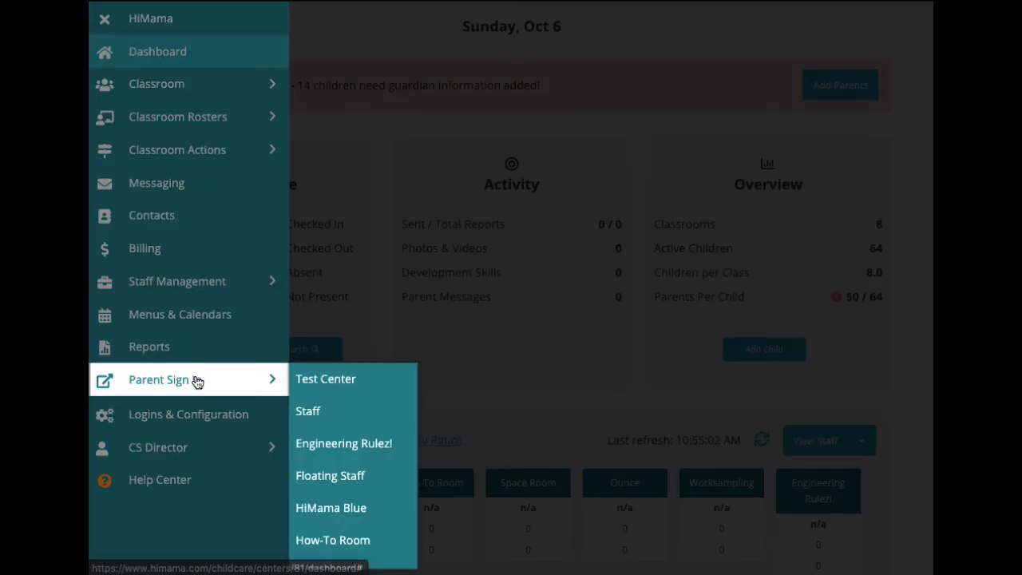